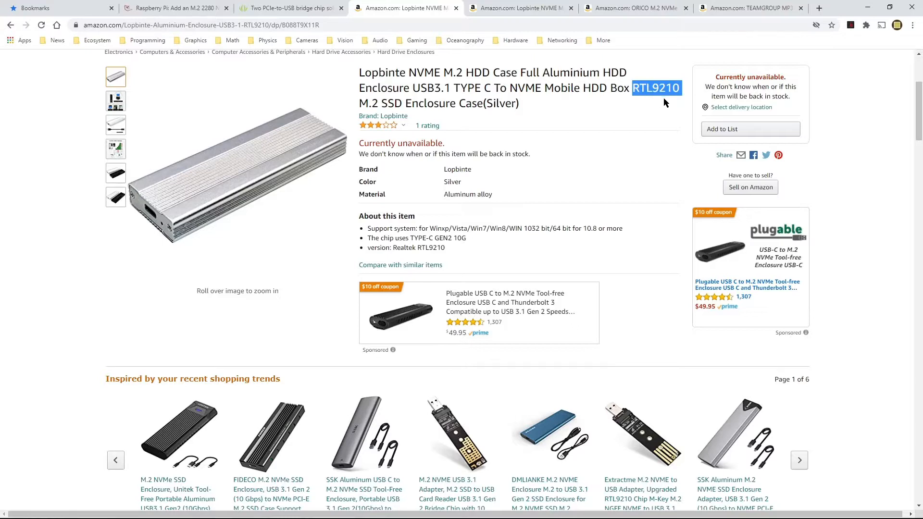
{"action": "mouse_move", "coordinate": [660, 101]}
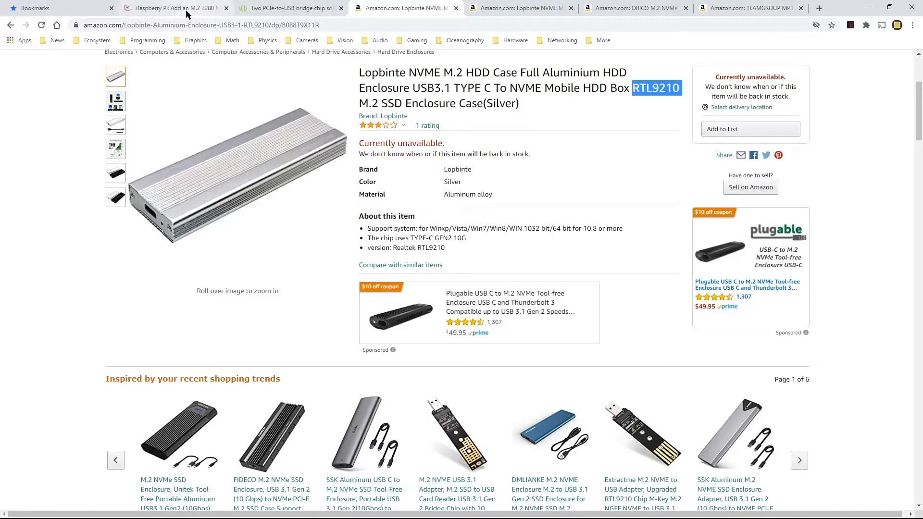
- Compare the Notebookcheck Raspberry Pi NVMe article with the Seeed Studio bridge-chip speed results
{"action": "left_click", "coordinate": [171, 7]}
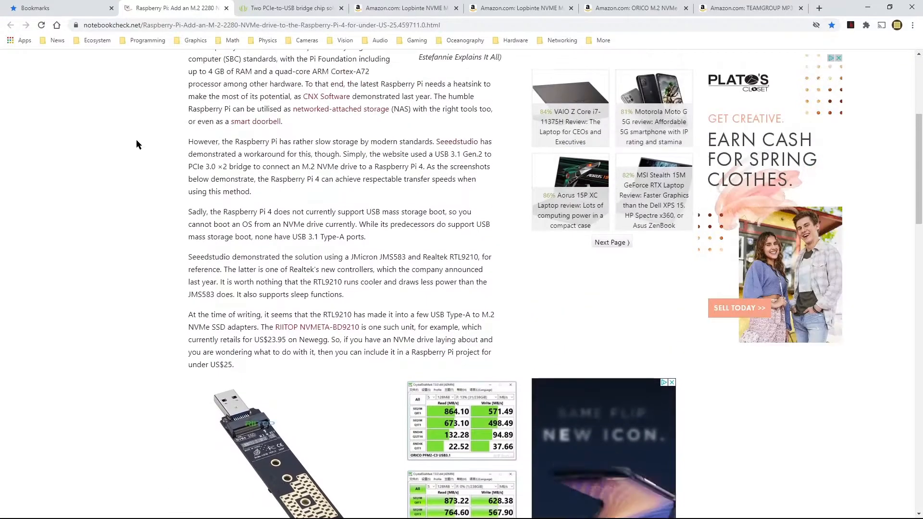
{"action": "scroll", "scroll_direction": "up", "scroll_amount": 3}
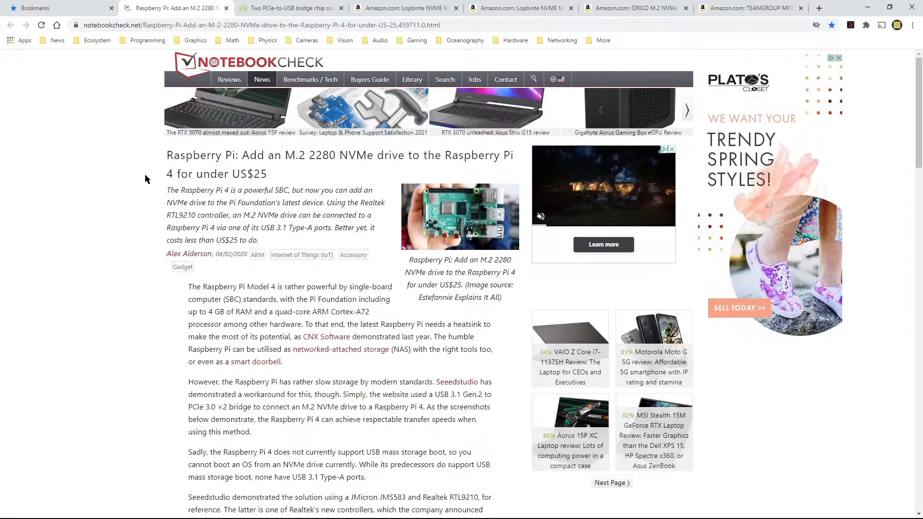
{"action": "left_click", "coordinate": [289, 7]}
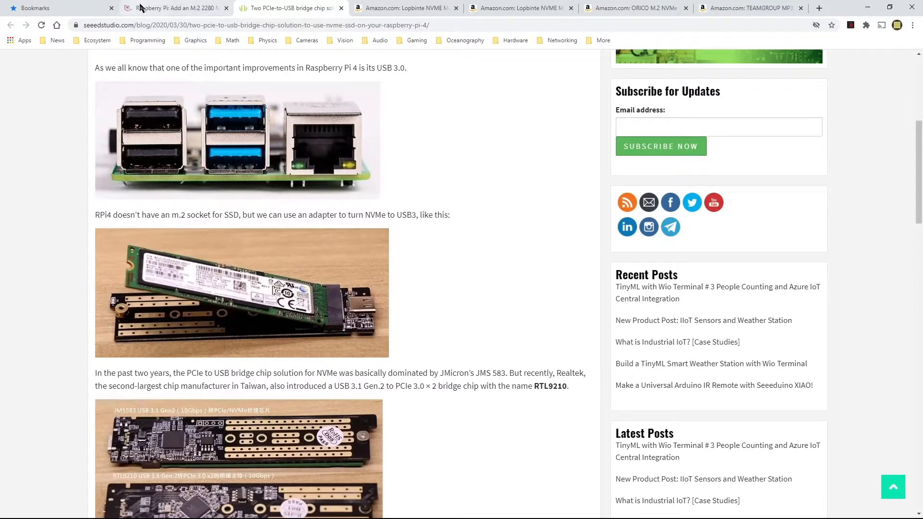
{"action": "left_click", "coordinate": [171, 7]}
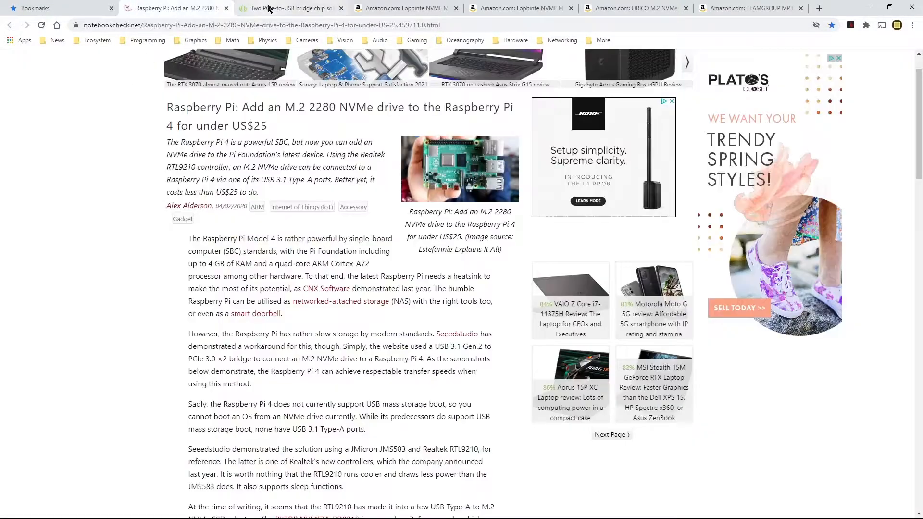
{"action": "left_click", "coordinate": [289, 7]}
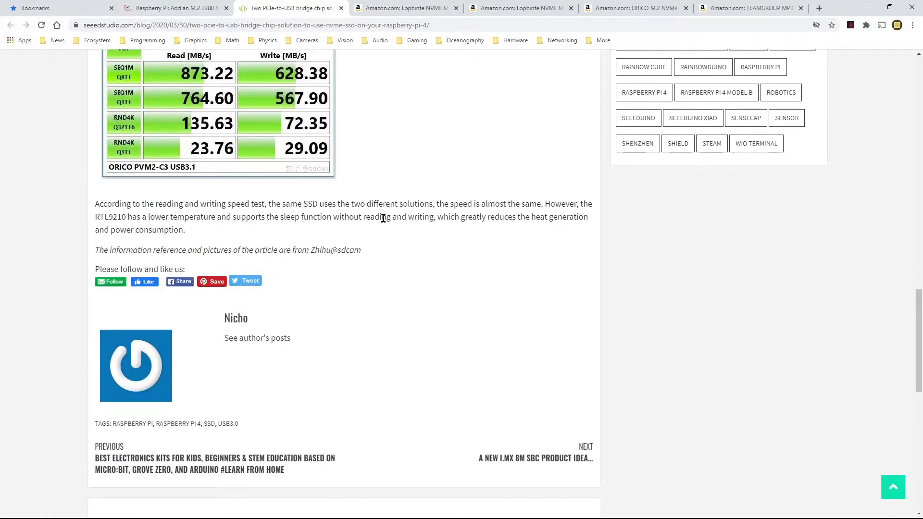
{"action": "left_click_drag", "start_coordinate": [149, 216], "coordinate": [222, 216]}
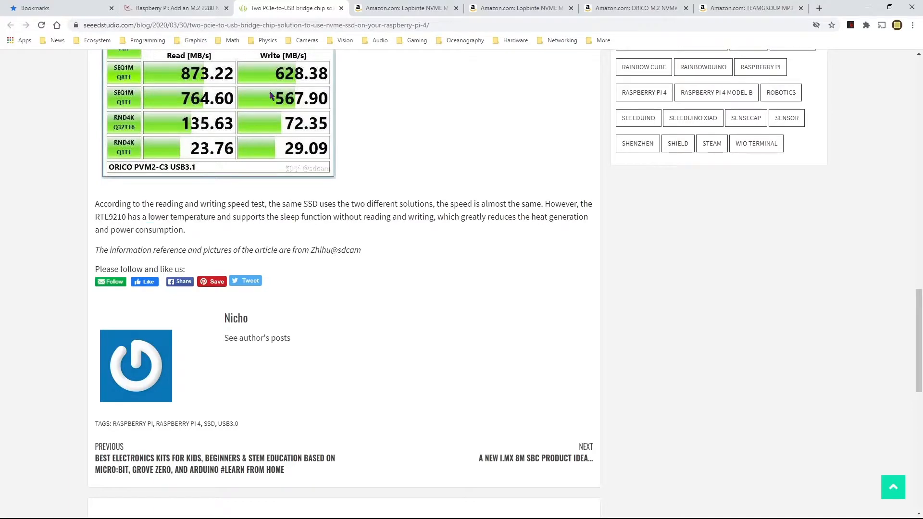
- Back on the Notebookcheck article and listing, mark the back-in-stock sentence
{"action": "left_click", "coordinate": [172, 8]}
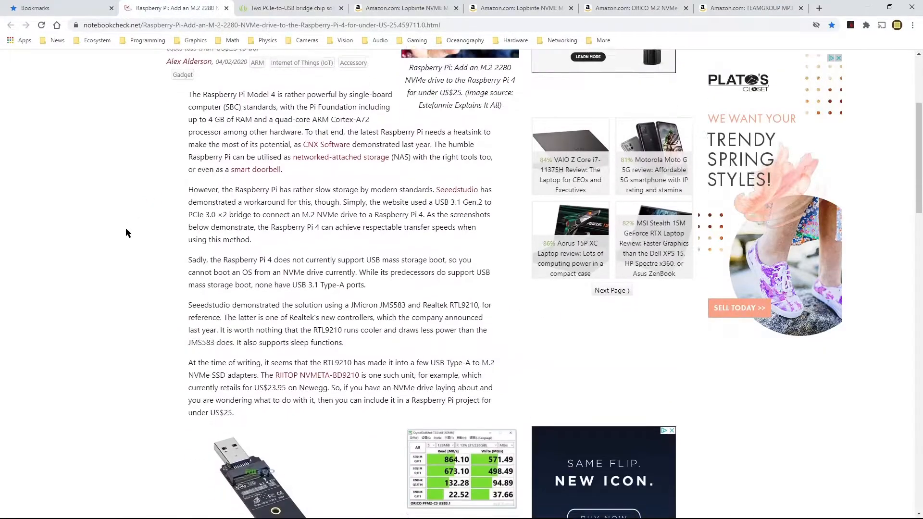
{"action": "scroll", "scroll_direction": "down", "scroll_amount": 3}
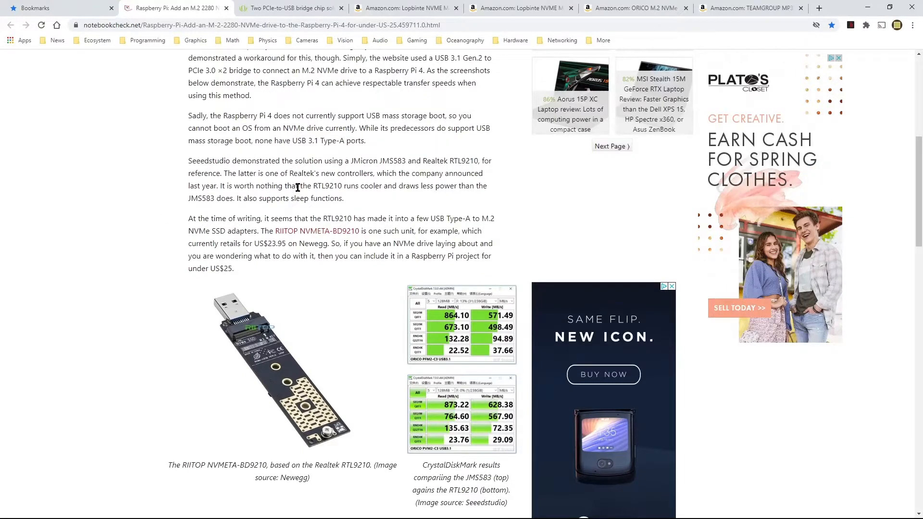
{"action": "left_click_drag", "start_coordinate": [315, 185], "coordinate": [433, 186]}
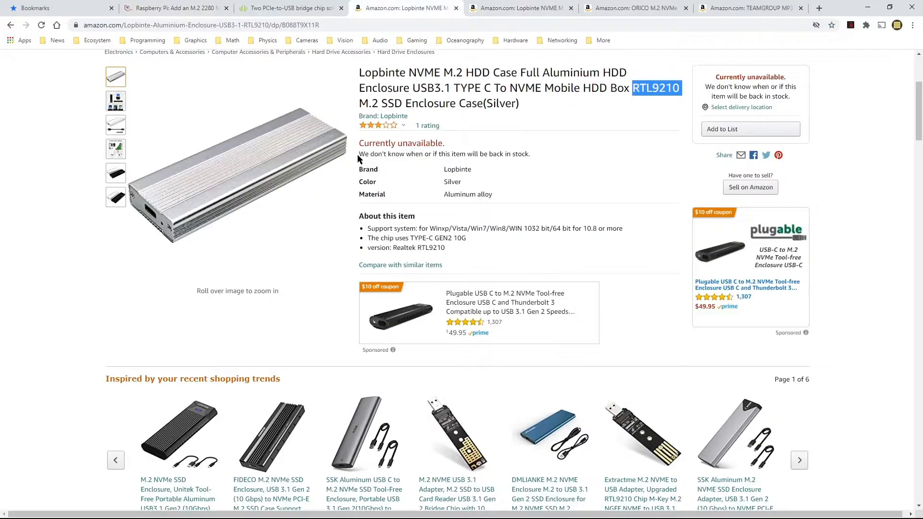
{"action": "left_click_drag", "start_coordinate": [359, 154], "coordinate": [530, 154]}
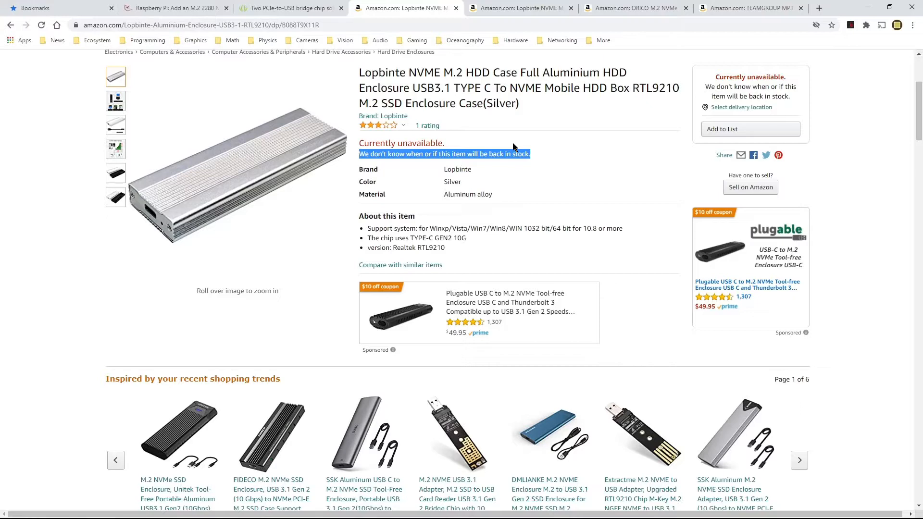
{"action": "mouse_move", "coordinate": [375, 169]}
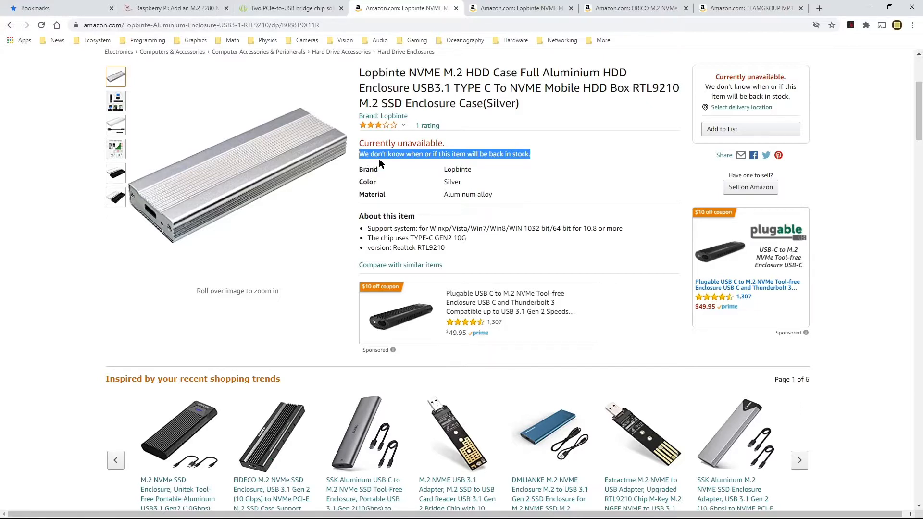
{"action": "mouse_move", "coordinate": [476, 167]}
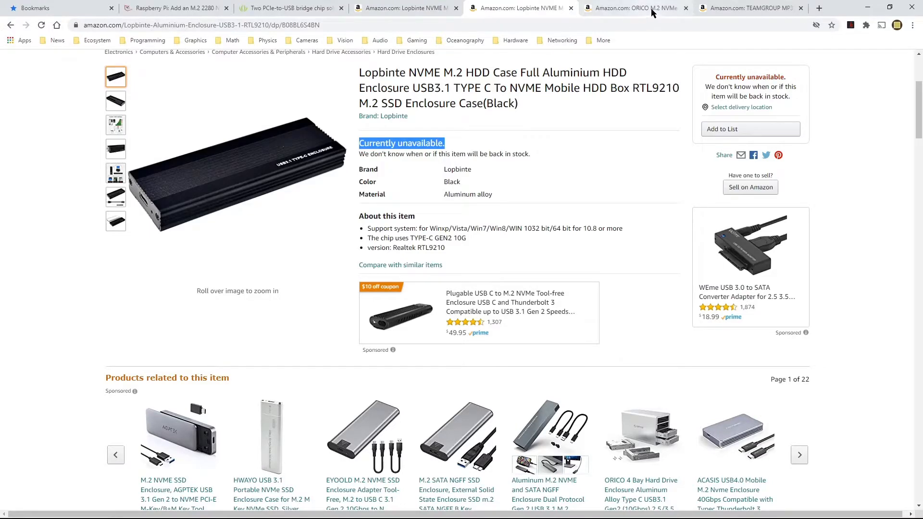
- Show the ORICO M.2 NVMe enclosure listing: $19.99, in stock, Realtek RTL9210
{"action": "left_click", "coordinate": [635, 8]}
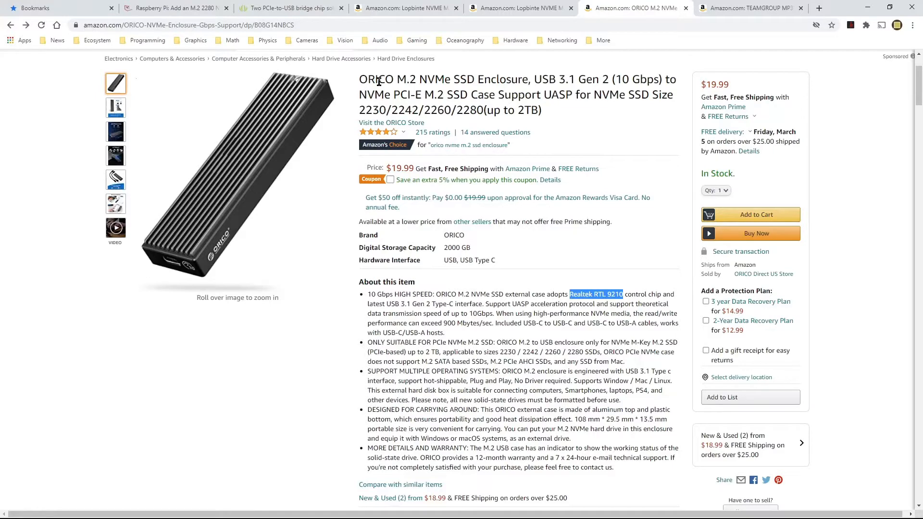
{"action": "mouse_move", "coordinate": [484, 80]}
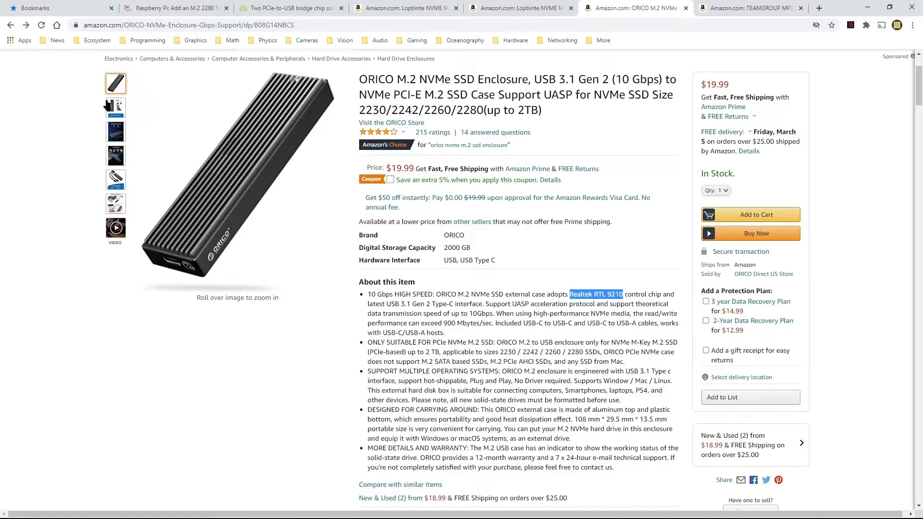
- View the ORICO enclosure's heat-dissipation photo with aluminum shell and thermal pad
{"action": "left_click", "coordinate": [115, 107]}
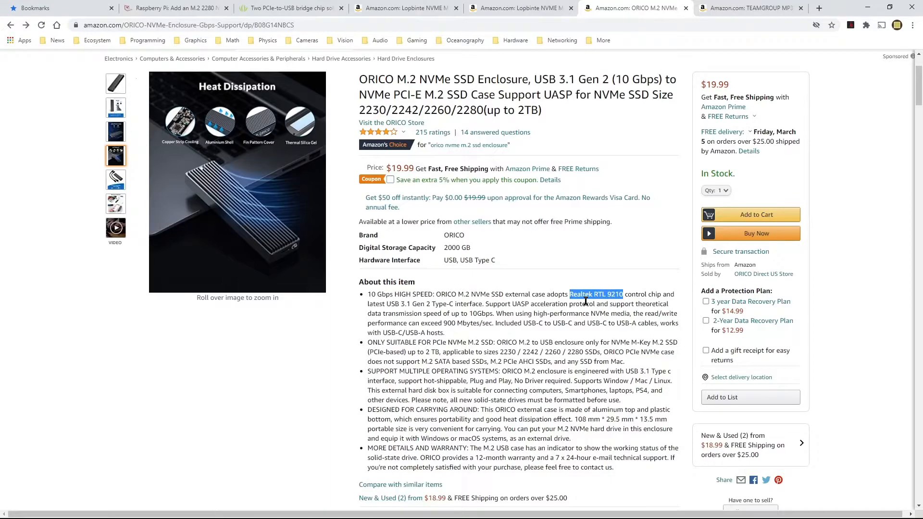
{"action": "mouse_move", "coordinate": [221, 221]}
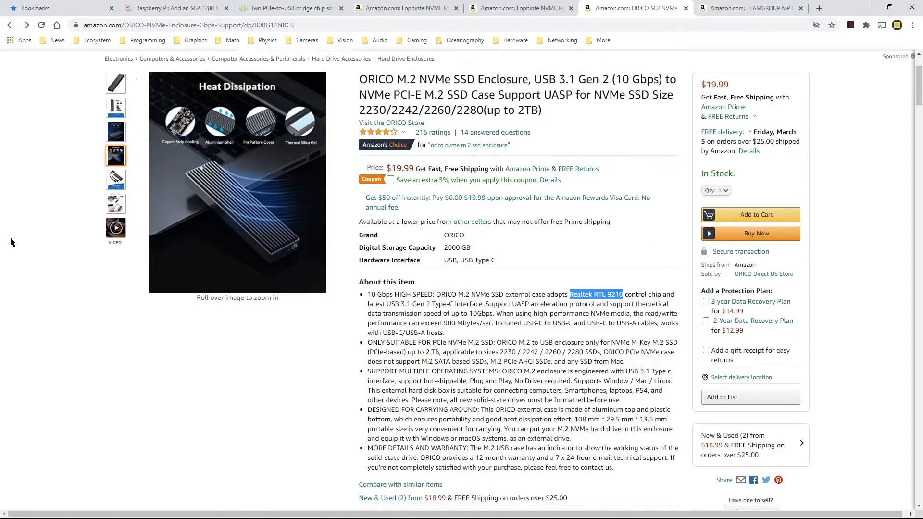
- Show the TEAMGROUP MP33 256GB NVMe SSD listing at $37.99, in stock
{"action": "left_click", "coordinate": [745, 8]}
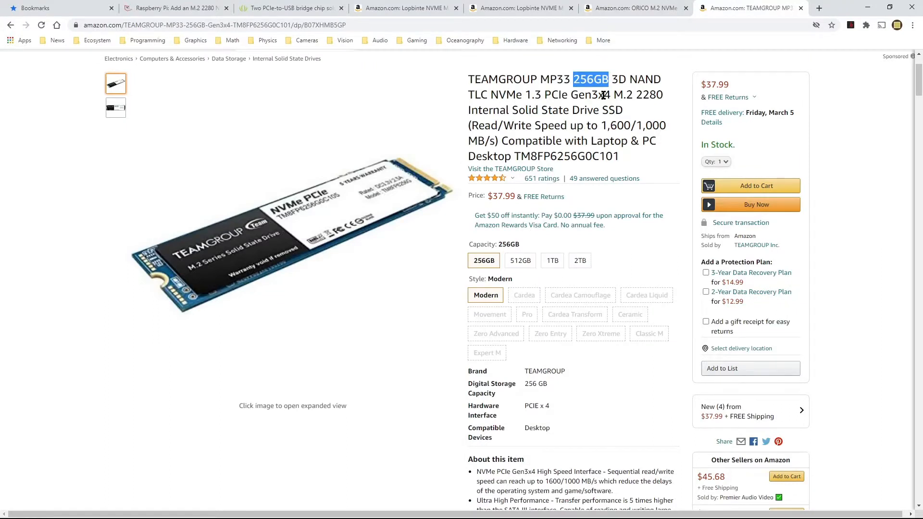
{"action": "mouse_move", "coordinate": [503, 106]}
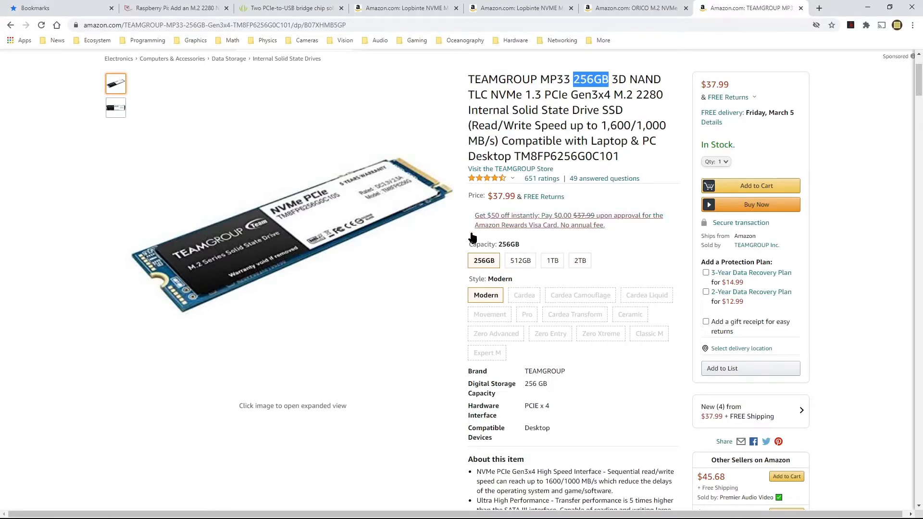
{"action": "mouse_move", "coordinate": [482, 271]}
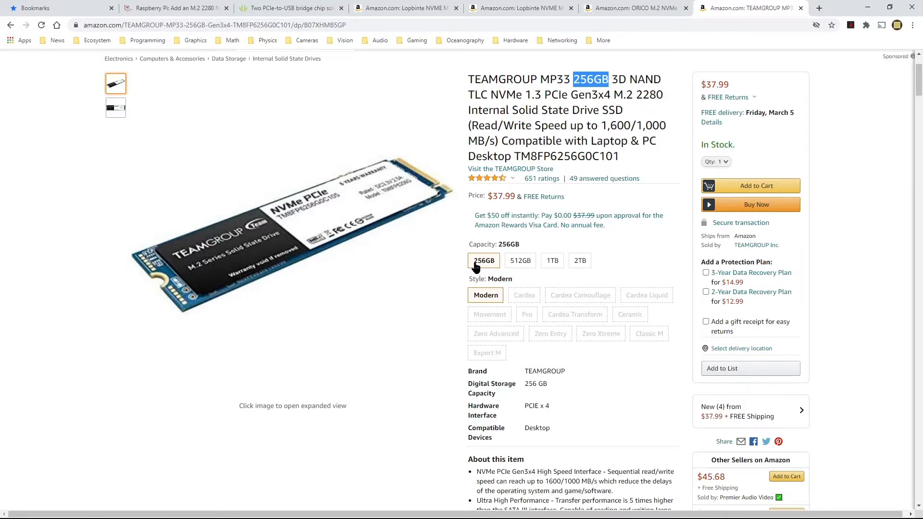
{"action": "mouse_move", "coordinate": [689, 92]}
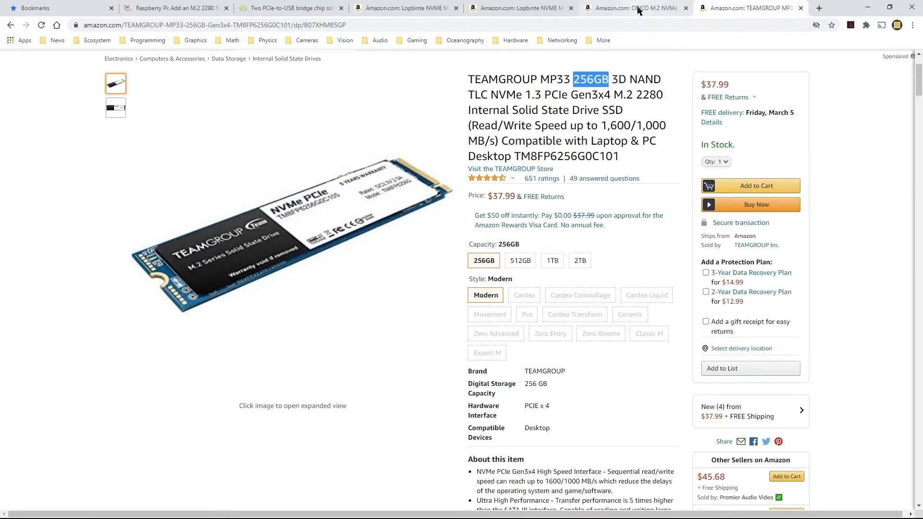
- Revisit the ORICO listing, then the silver Lopbinte RTL9210 enclosure marked unavailable
{"action": "left_click", "coordinate": [633, 8]}
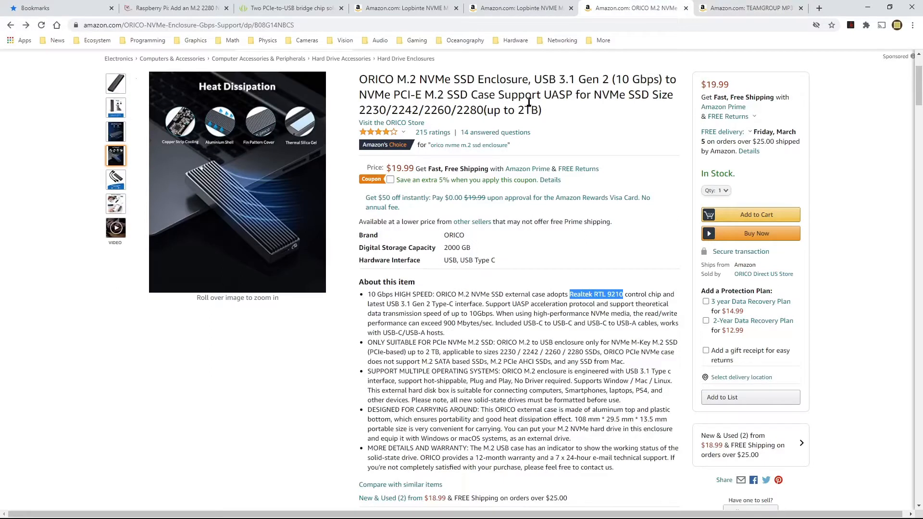
{"action": "mouse_move", "coordinate": [722, 88]}
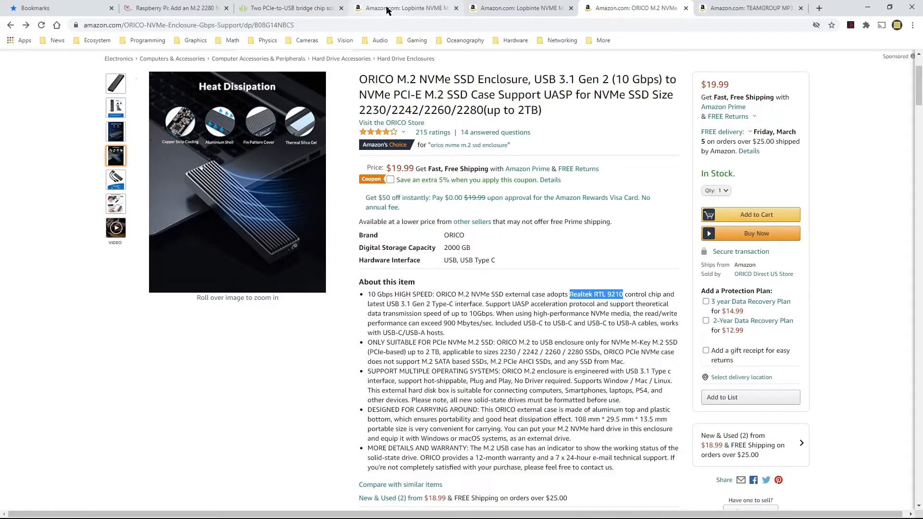
{"action": "left_click", "coordinate": [405, 8]}
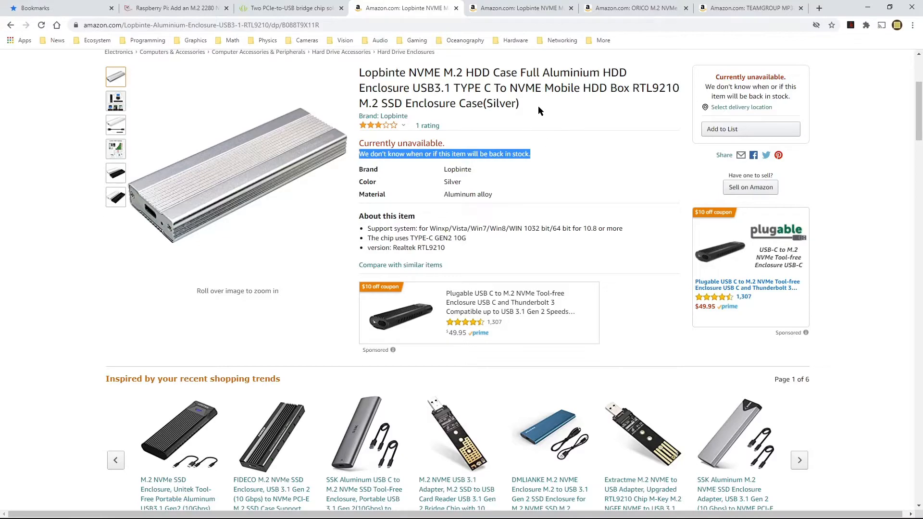
{"action": "mouse_move", "coordinate": [552, 146]}
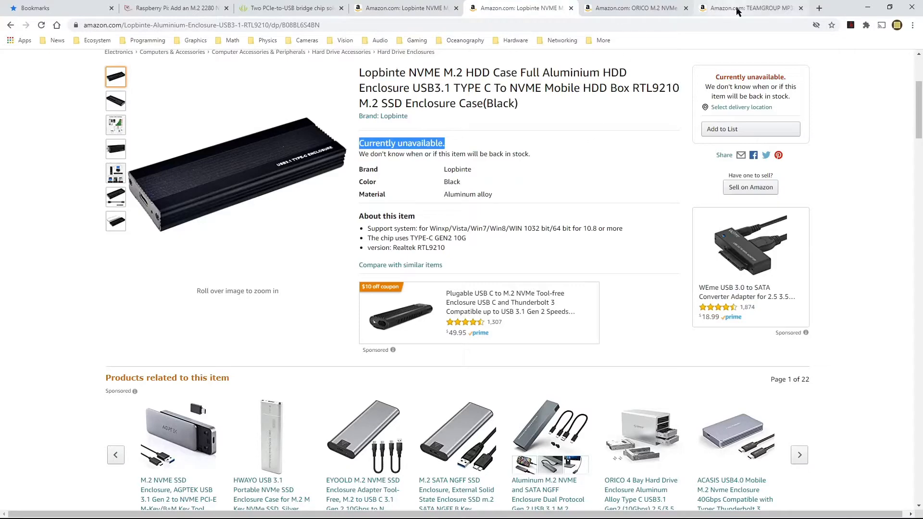
- Return to the ORICO M.2 NVMe enclosure listing, $19.99 and in stock
{"action": "left_click", "coordinate": [636, 8]}
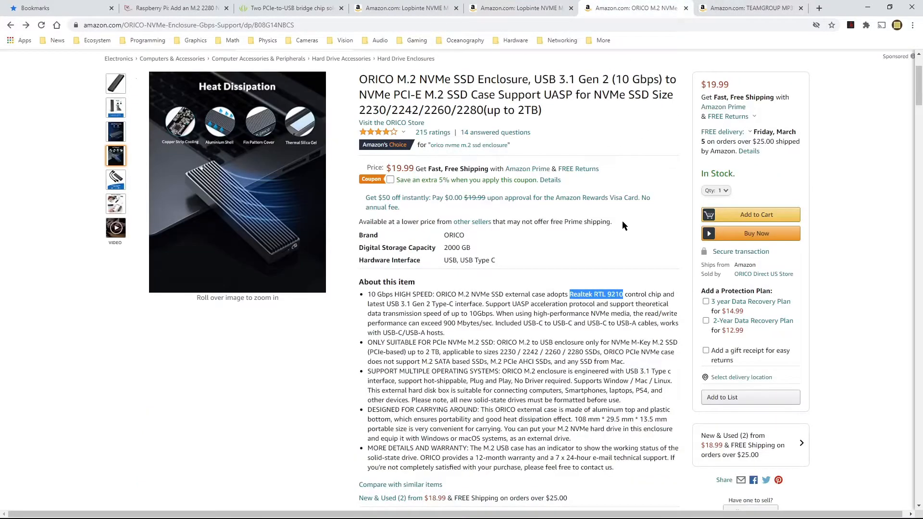
{"action": "mouse_move", "coordinate": [636, 227]}
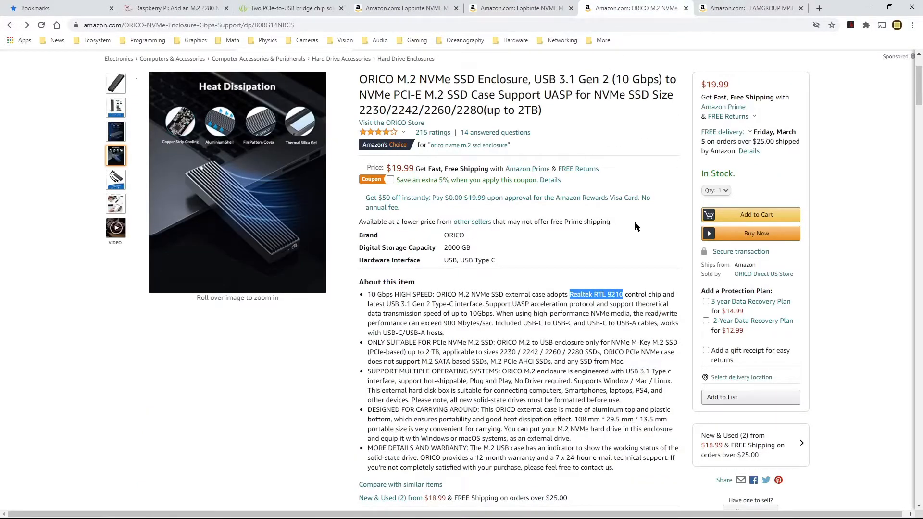
{"action": "mouse_move", "coordinate": [682, 147]}
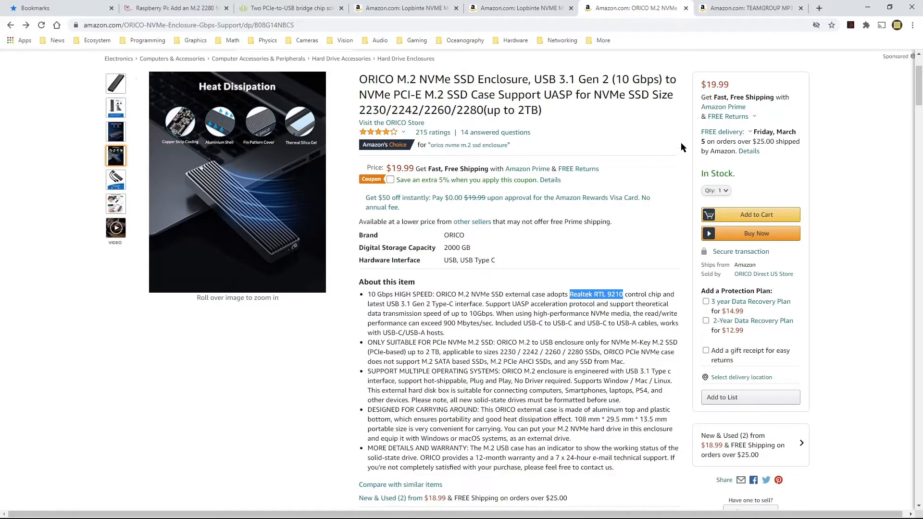
{"action": "mouse_move", "coordinate": [635, 139]}
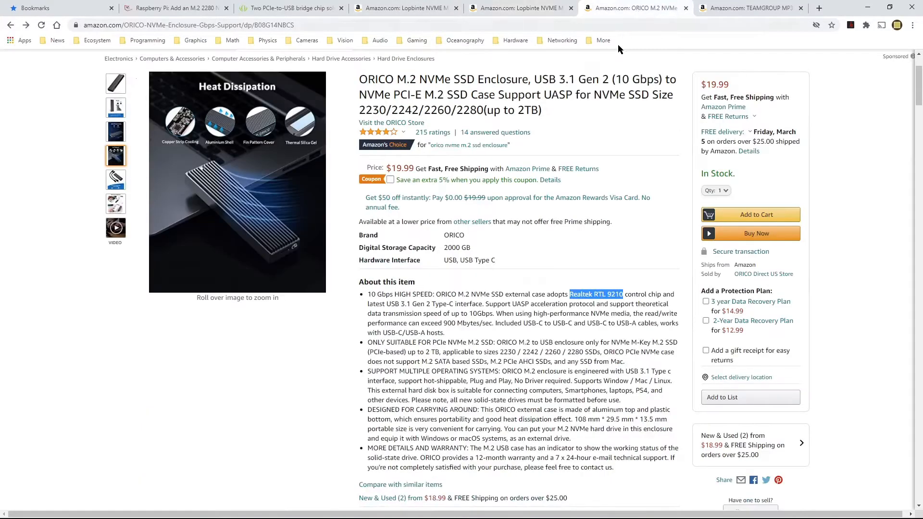
{"action": "mouse_move", "coordinate": [627, 137]}
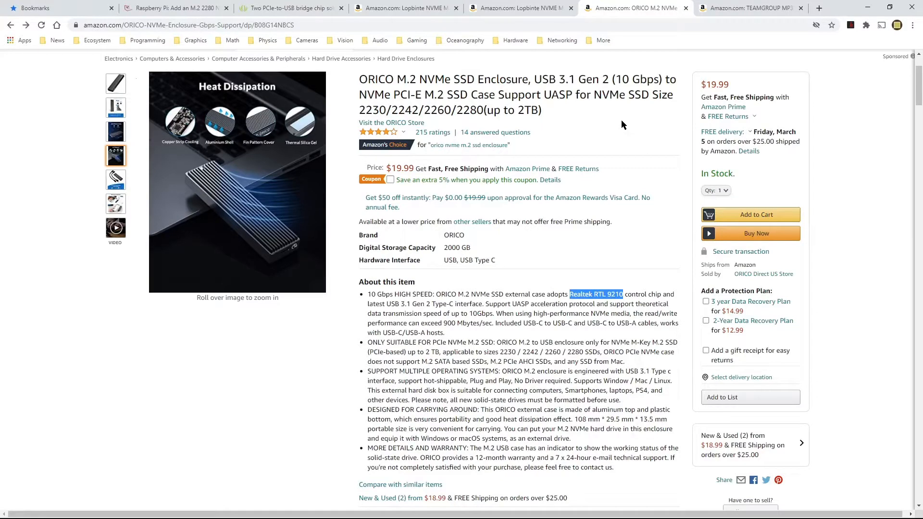
- Bring back the TEAMGROUP MP33 256GB SSD listing at $37.99
{"action": "left_click", "coordinate": [748, 7]}
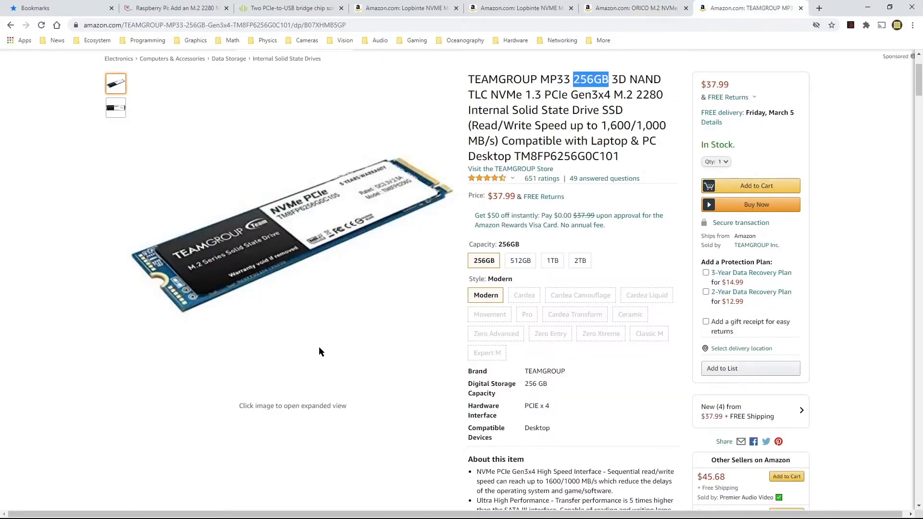
{"action": "mouse_move", "coordinate": [406, 300]}
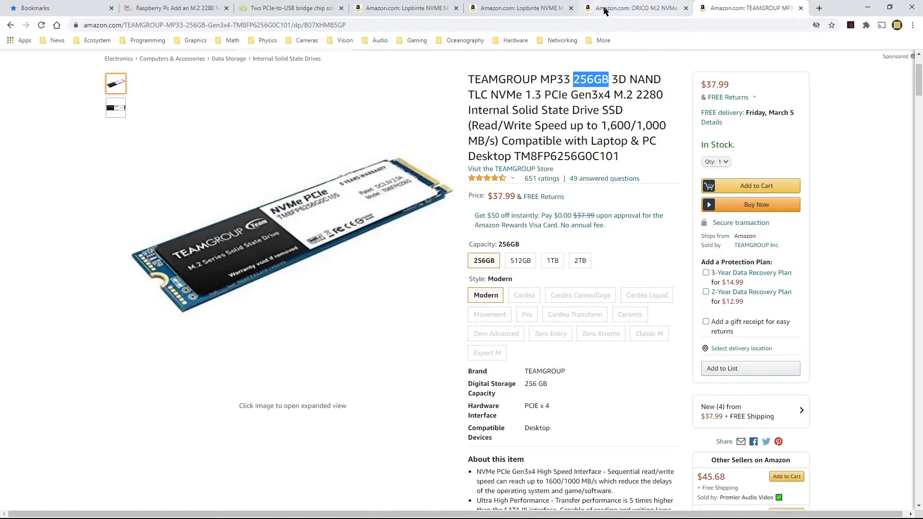
{"action": "mouse_move", "coordinate": [654, 4]}
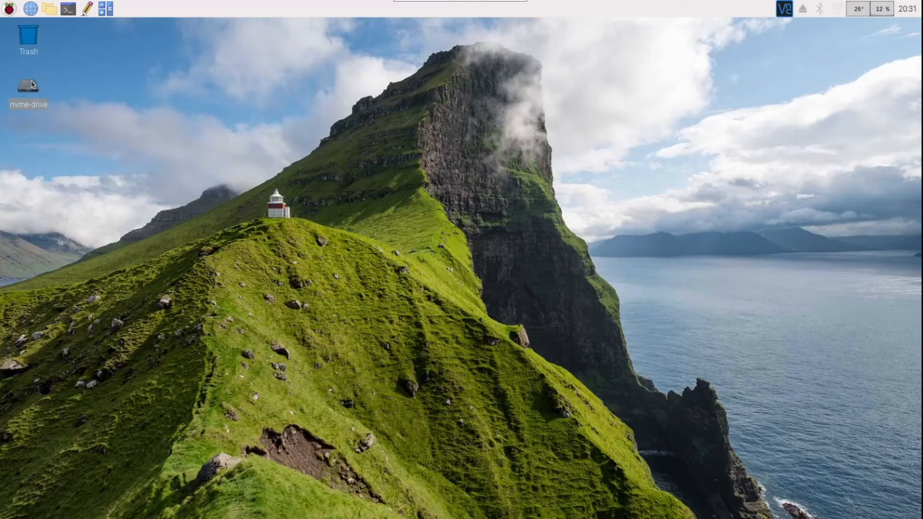
- Browse to the nvme-drive's empty sessions folder in PCManFM and start a terminal
{"action": "double_click", "coordinate": [28, 83]}
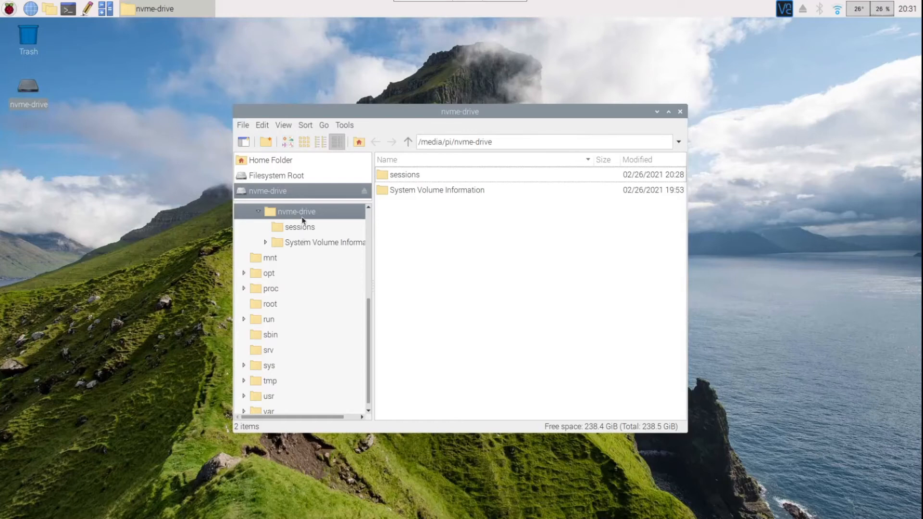
{"action": "left_click", "coordinate": [257, 212]}
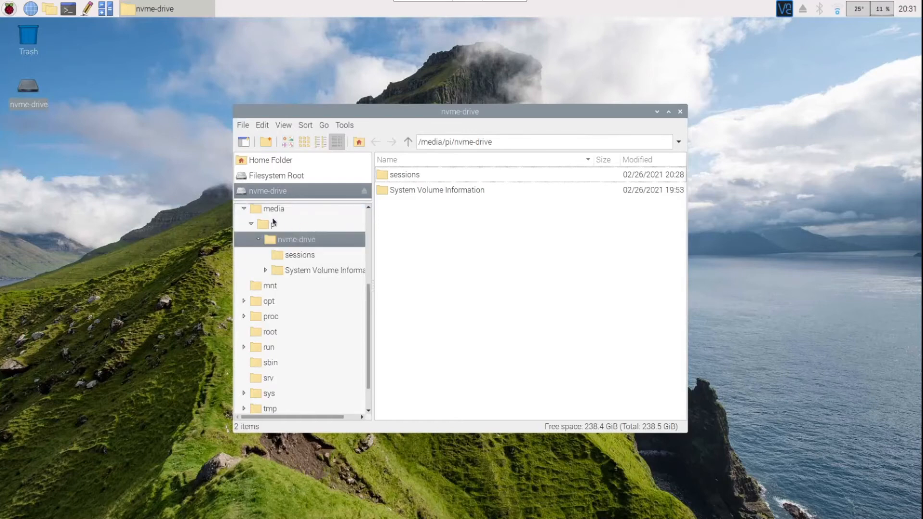
{"action": "scroll", "scroll_direction": "down", "scroll_amount": 3}
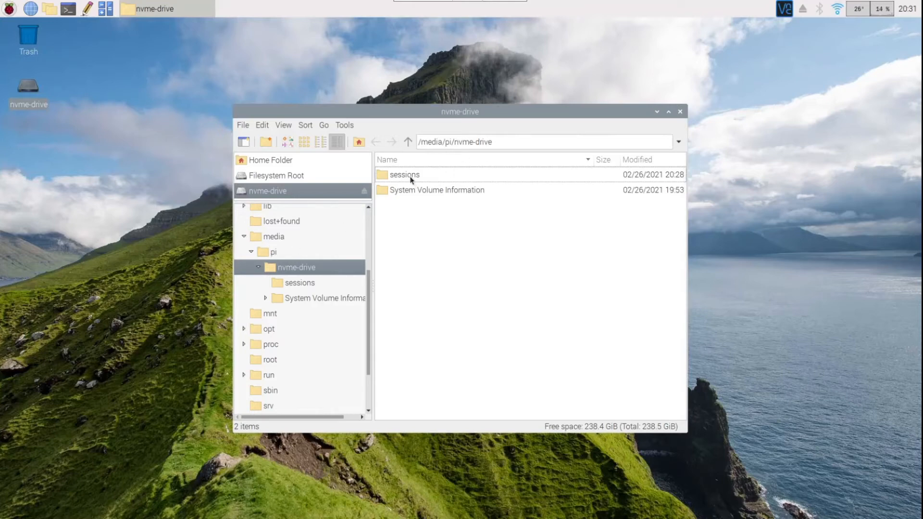
{"action": "double_click", "coordinate": [404, 174]}
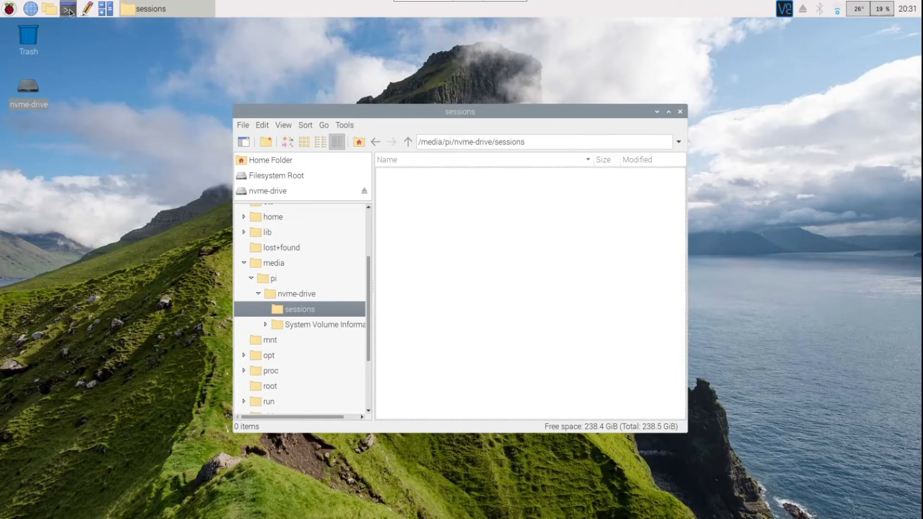
{"action": "left_click", "coordinate": [68, 9]}
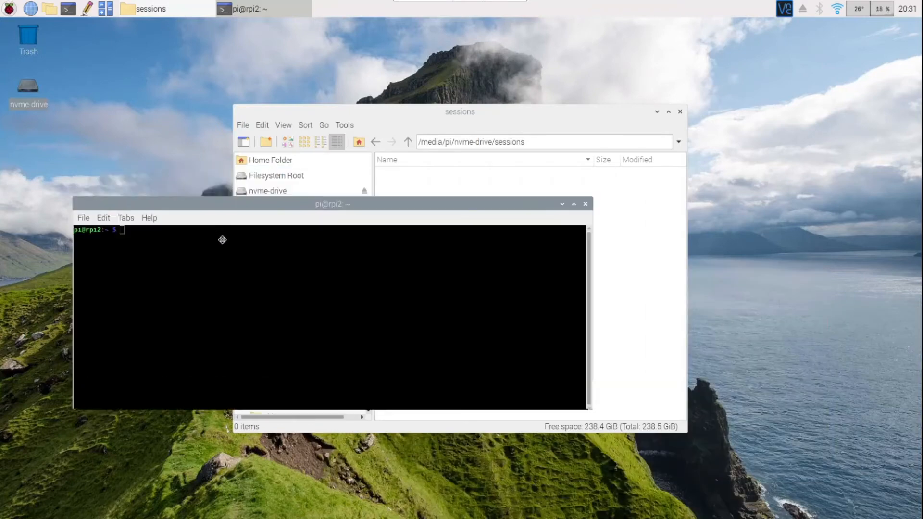
- Move the terminal aside so the sessions folder stays visible
{"action": "left_click_drag", "start_coordinate": [332, 204], "coordinate": [355, 247]}
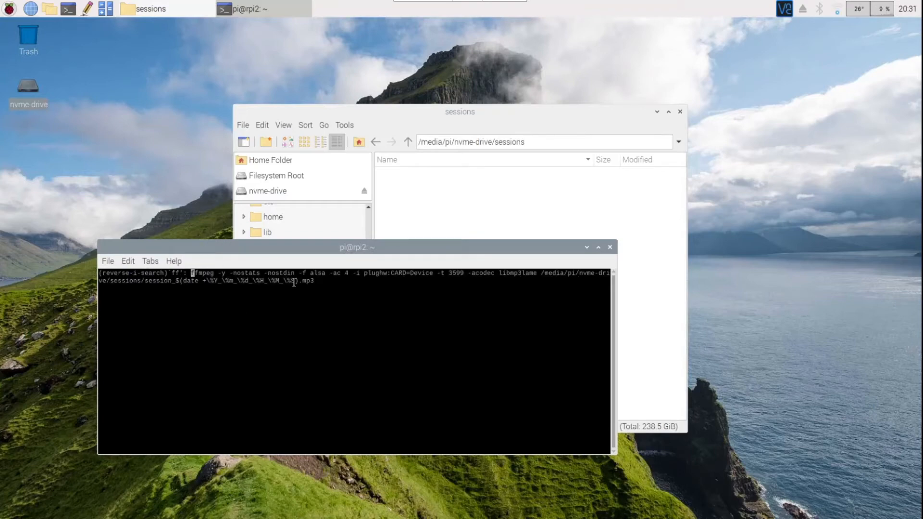
{"action": "mouse_move", "coordinate": [180, 293]}
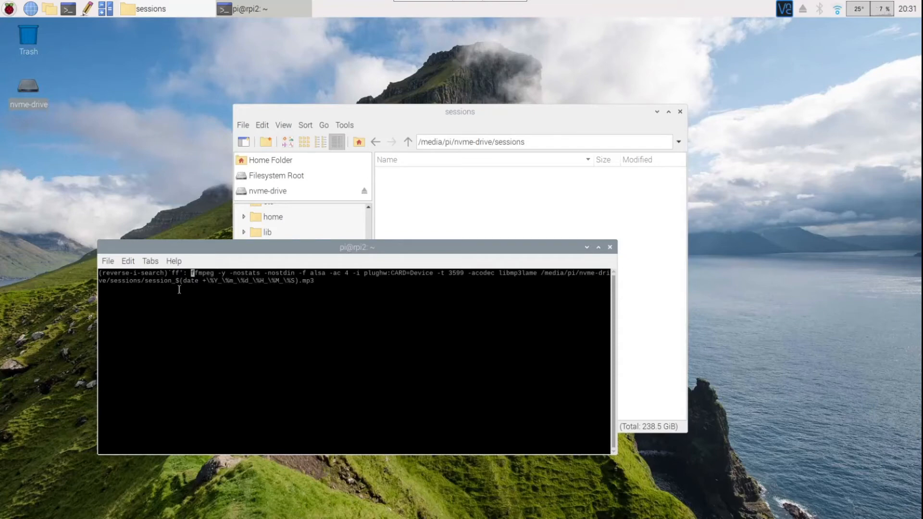
{"action": "mouse_move", "coordinate": [549, 278]}
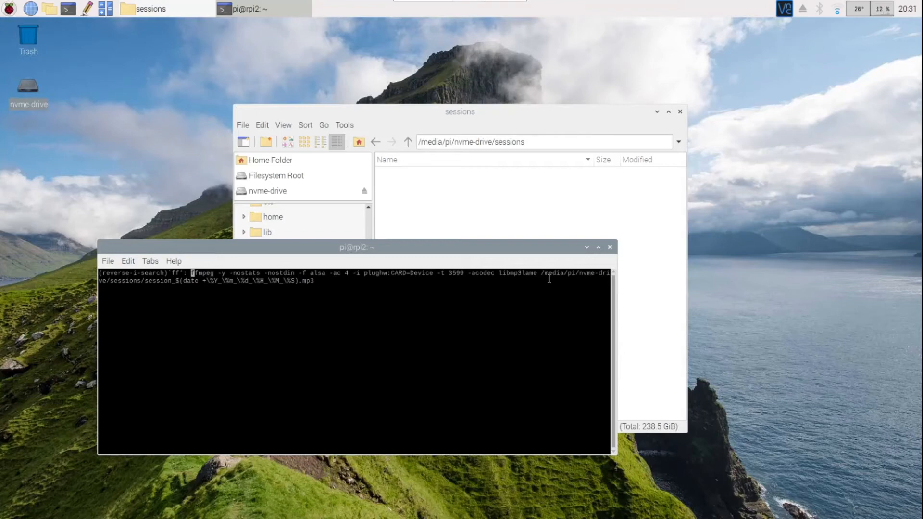
{"action": "mouse_move", "coordinate": [574, 280]}
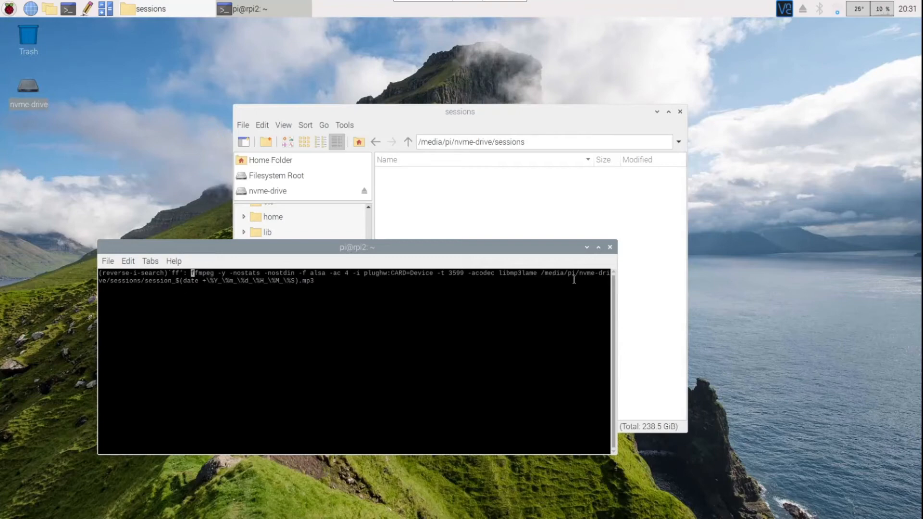
{"action": "mouse_move", "coordinate": [119, 286]}
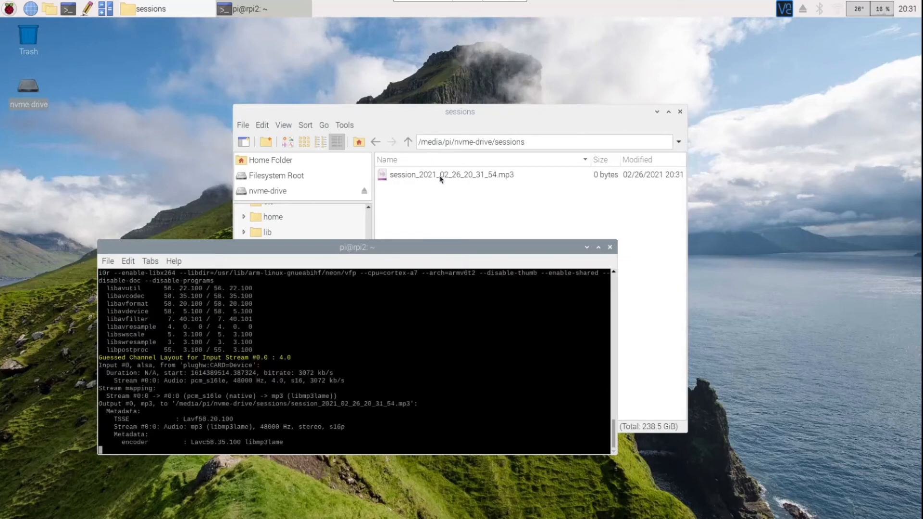
- Bring the sessions folder forward to watch session_2021_02_26_20_31_54.mp3 grow
{"action": "left_click", "coordinate": [452, 174]}
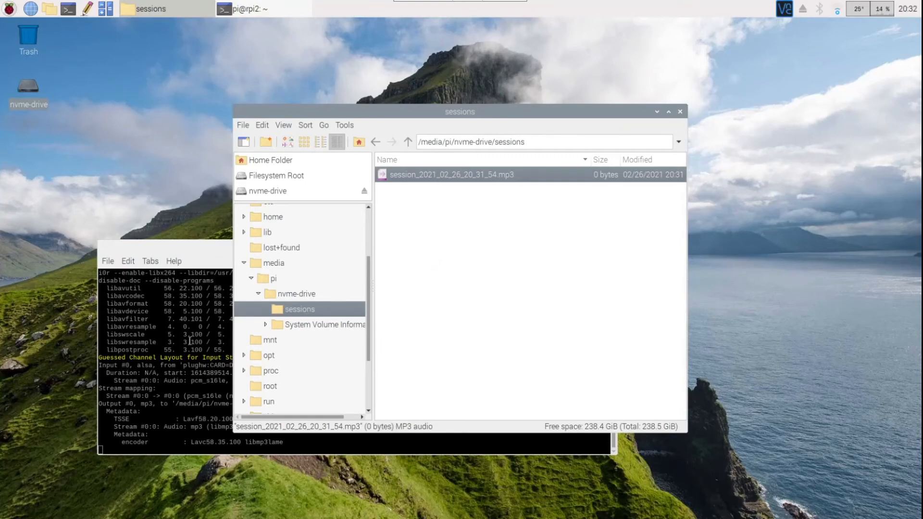
{"action": "mouse_move", "coordinate": [206, 259]}
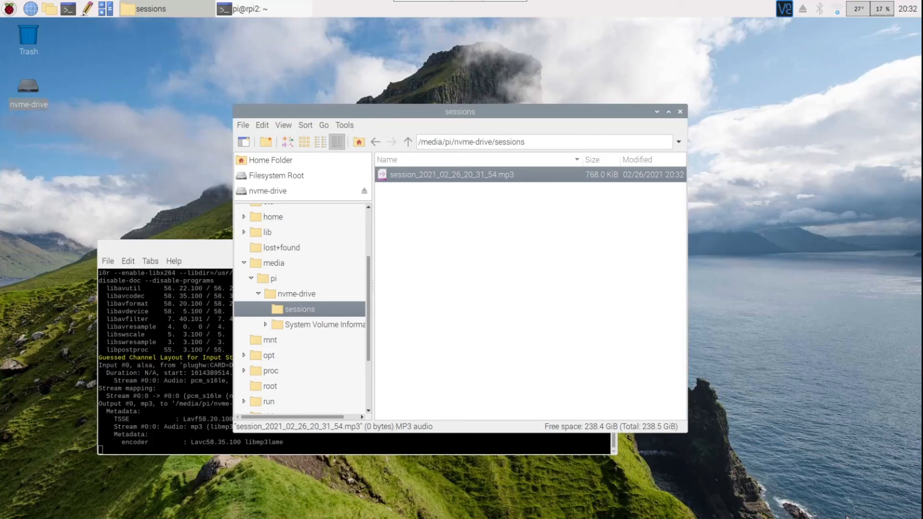
{"action": "mouse_move", "coordinate": [772, 496]}
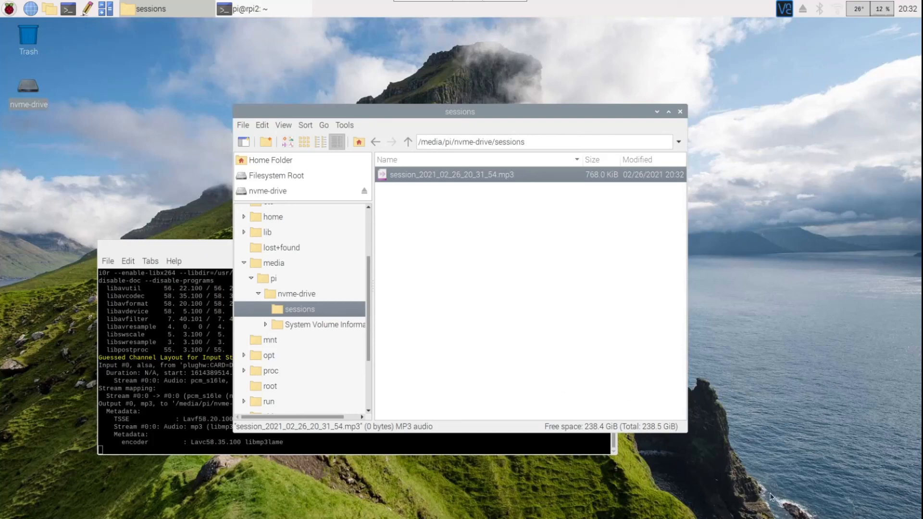